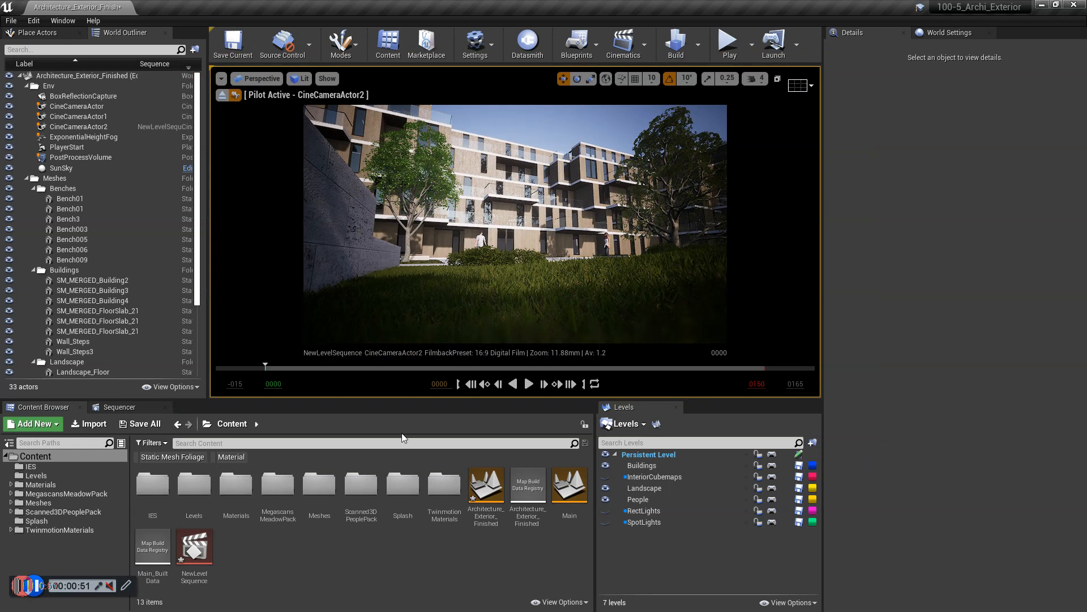
- Select the NewLevelSequence asset so its camera shot can be scrubbed to frame 41
left_click(194, 548)
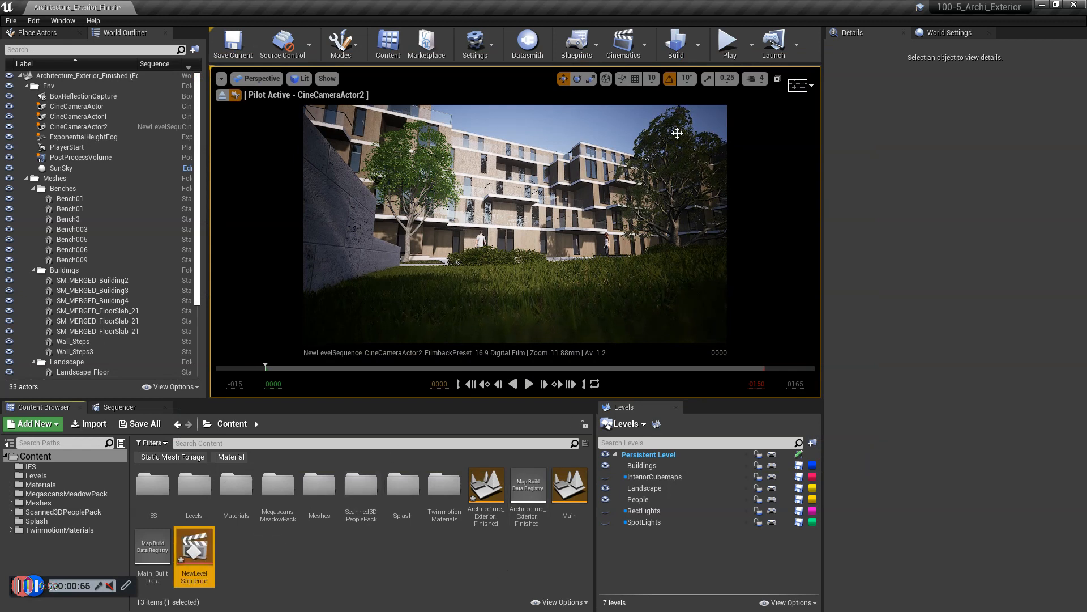
left_click(622, 45)
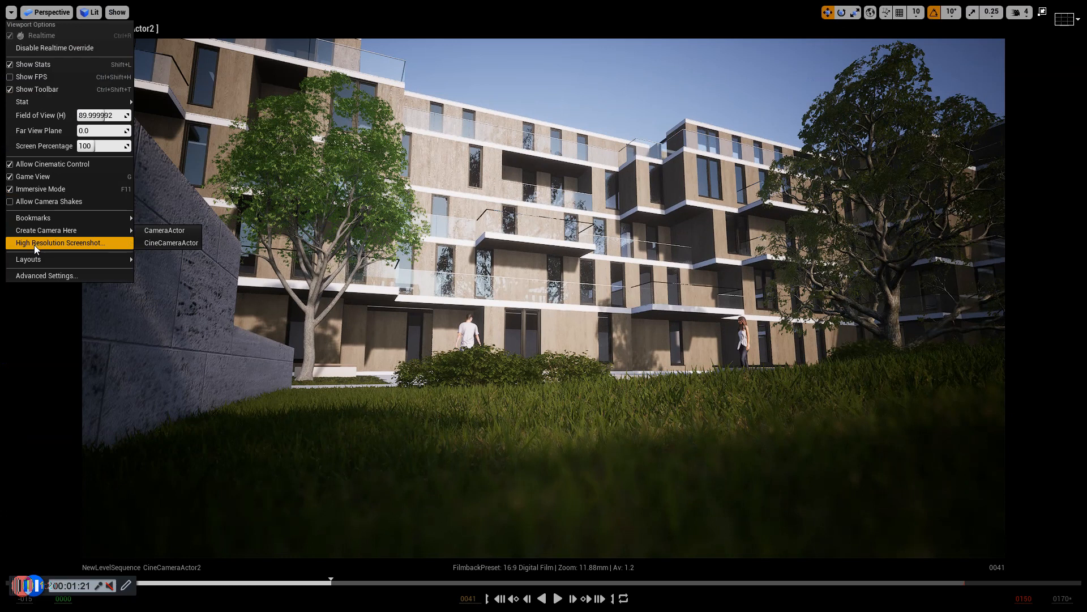
- Capture a High Resolution Screenshot of the frame-41 camera view at a 2x size multiplier
left_click(59, 242)
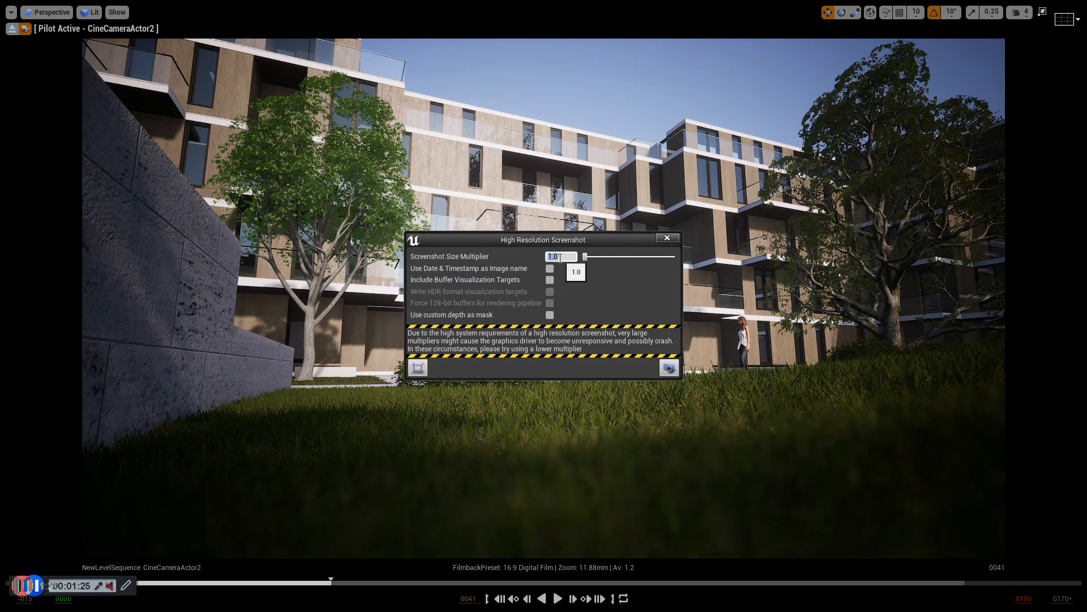
type("3")
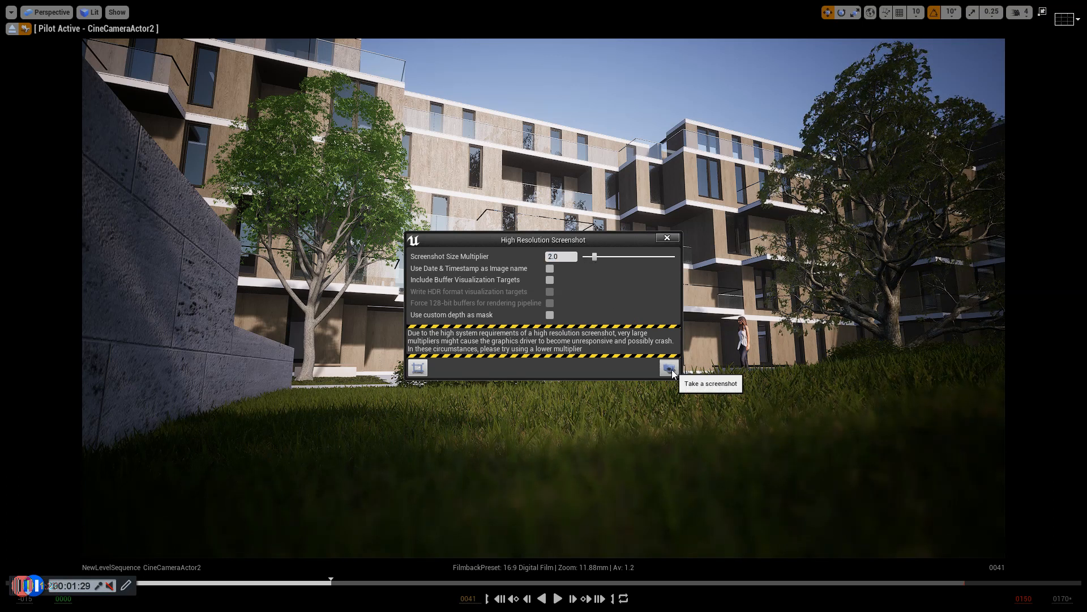
left_click(669, 367)
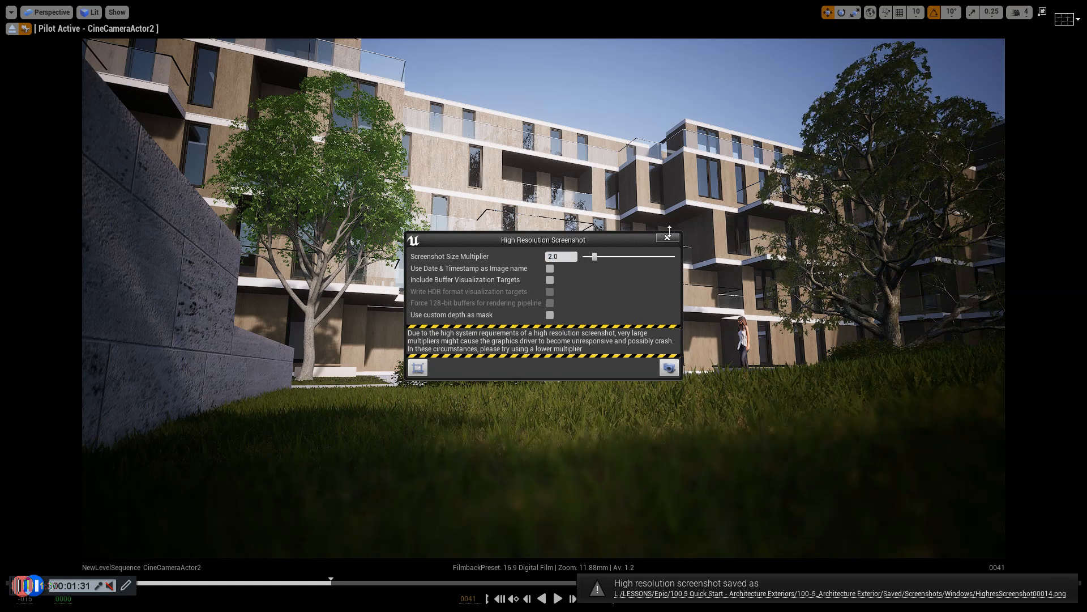
left_click(666, 235)
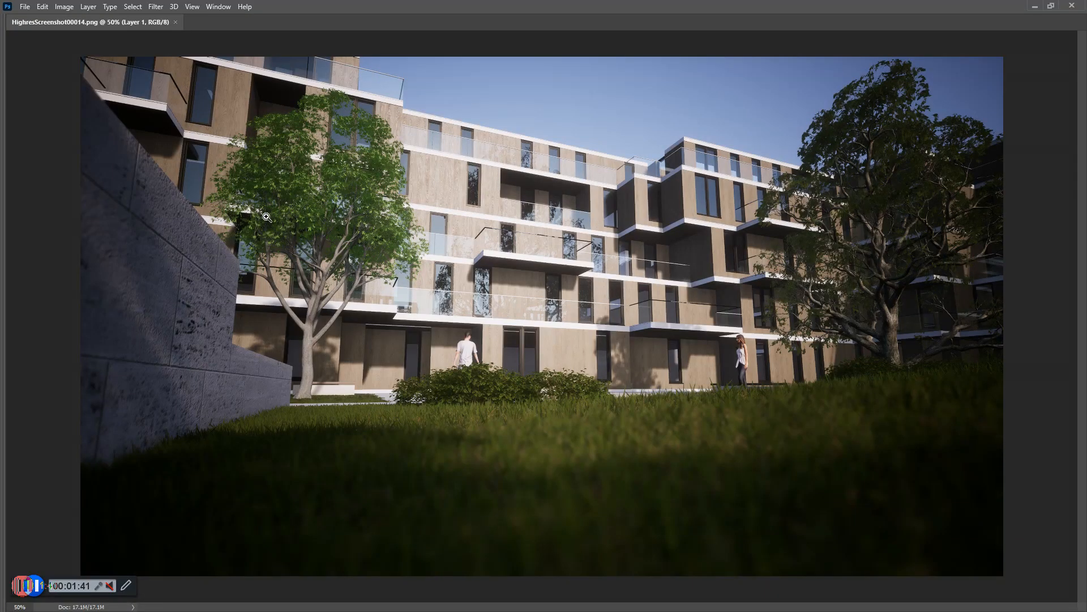
mouse_move(206, 150)
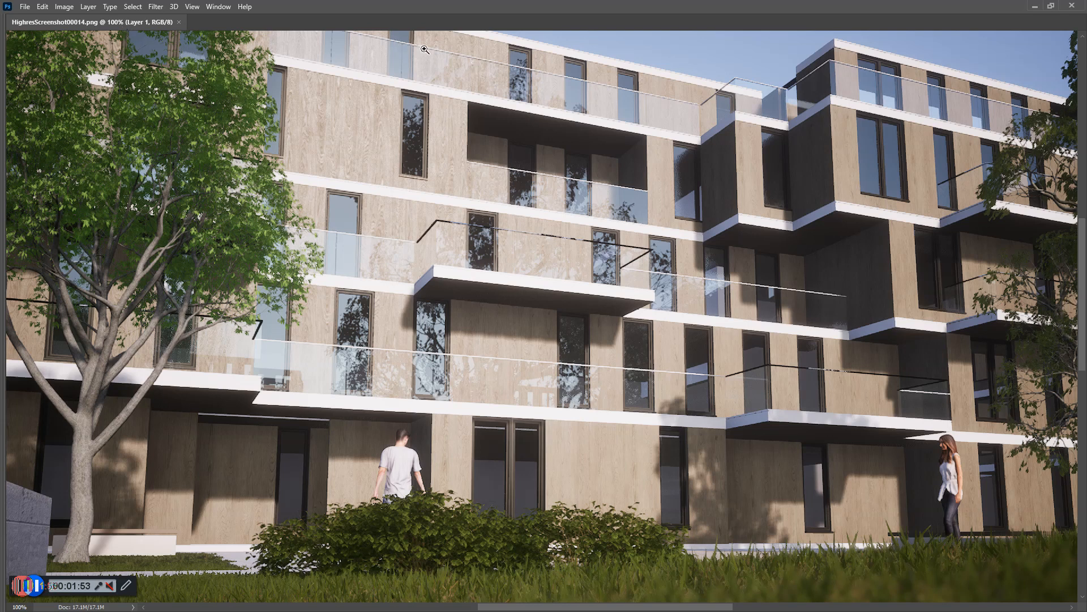
mouse_move(665, 162)
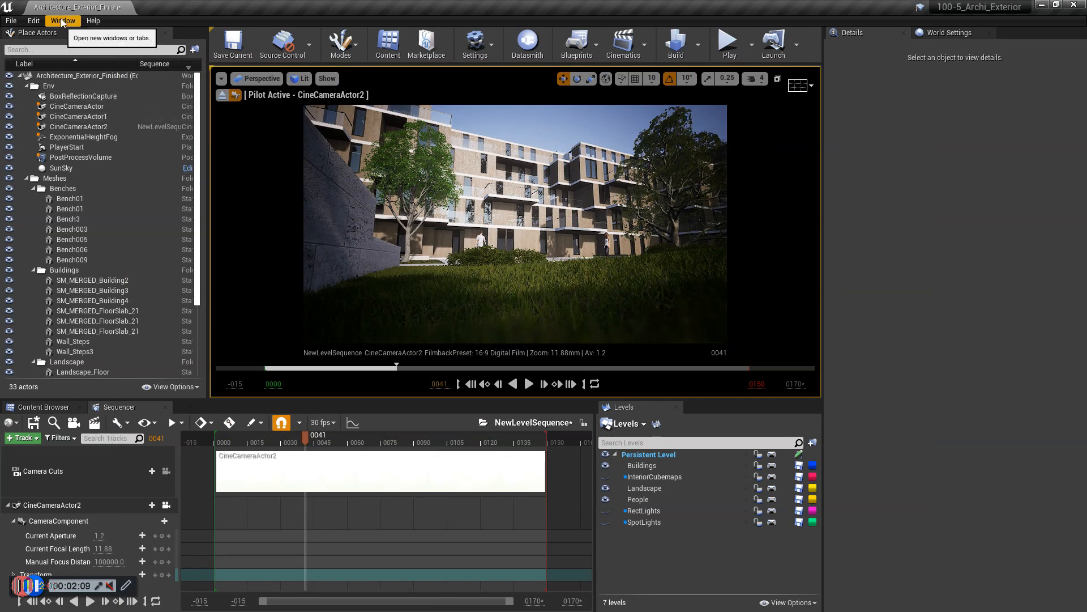
- Bring up the Movie Render Queue and add NewLevelSequence as a new render job
left_click(61, 20)
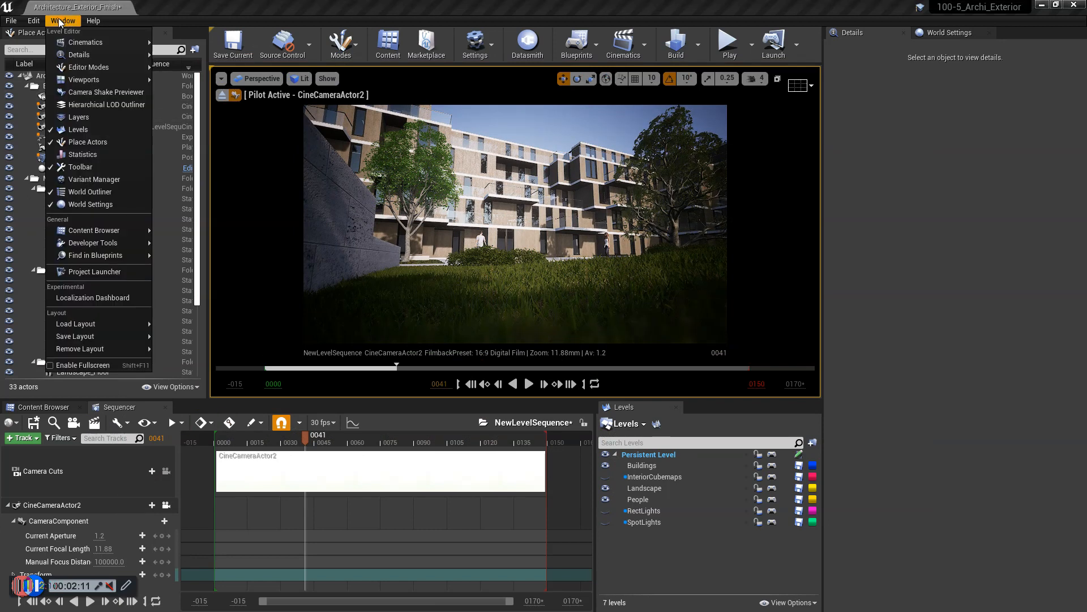
mouse_move(86, 42)
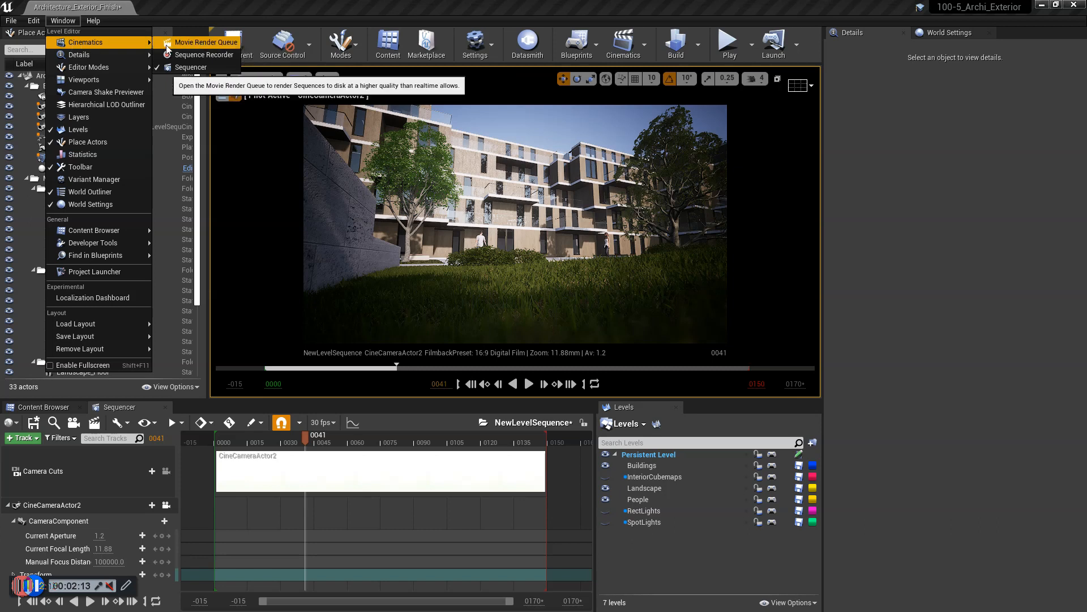
left_click(205, 42)
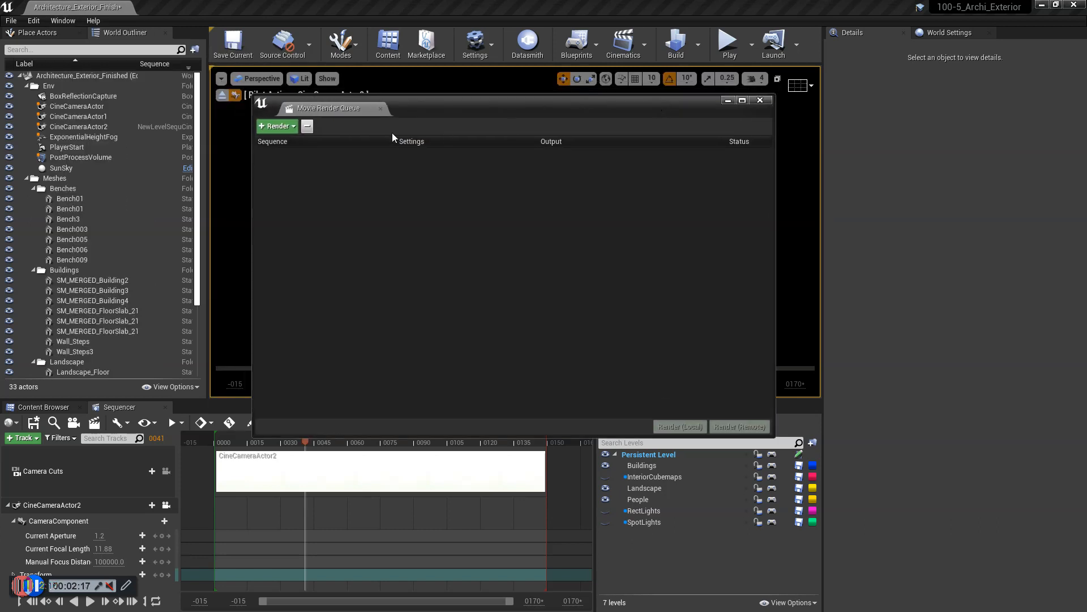
left_click(275, 126)
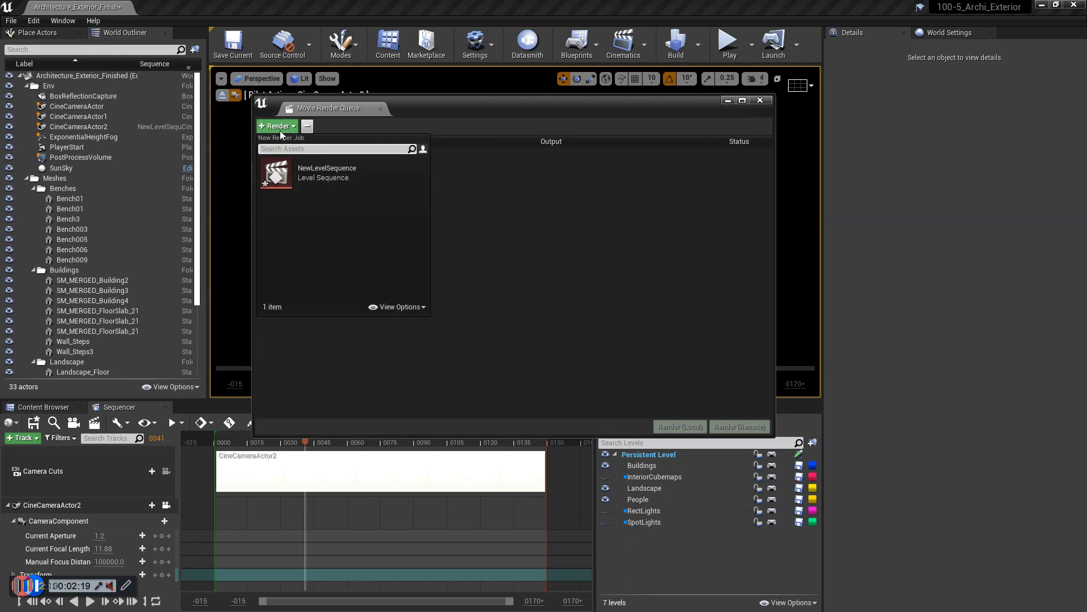
left_click(326, 172)
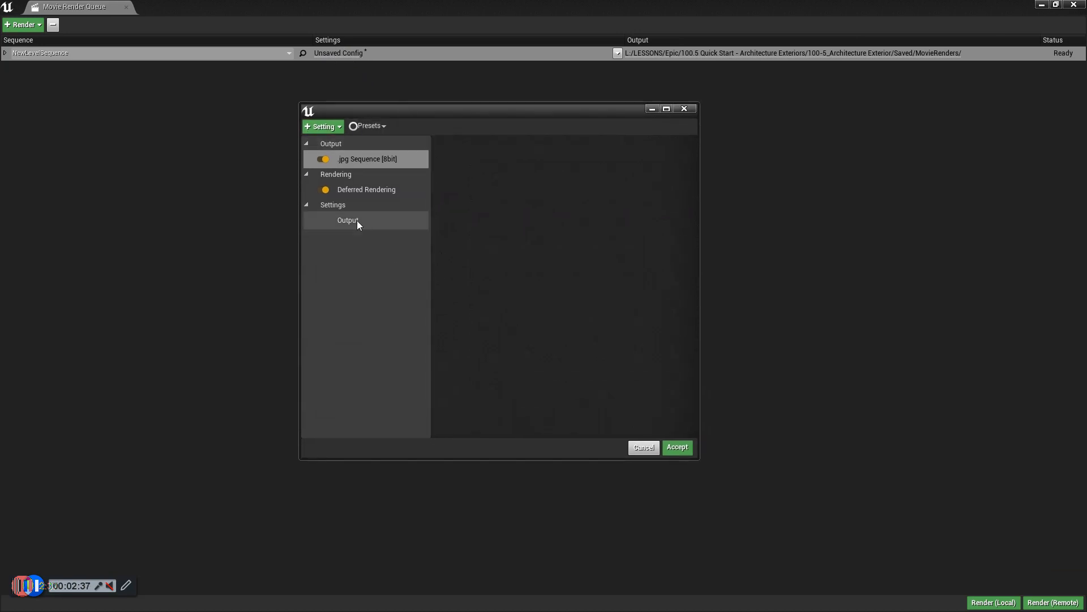
- Set the render job's output resolution to 3840×2160
left_click(348, 220)
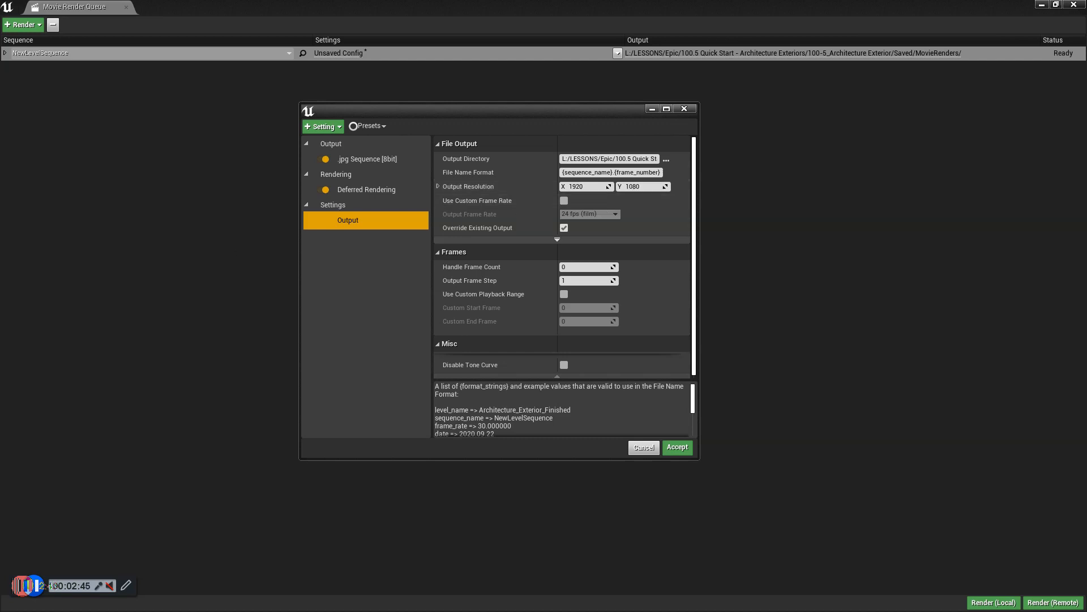
mouse_move(585, 185)
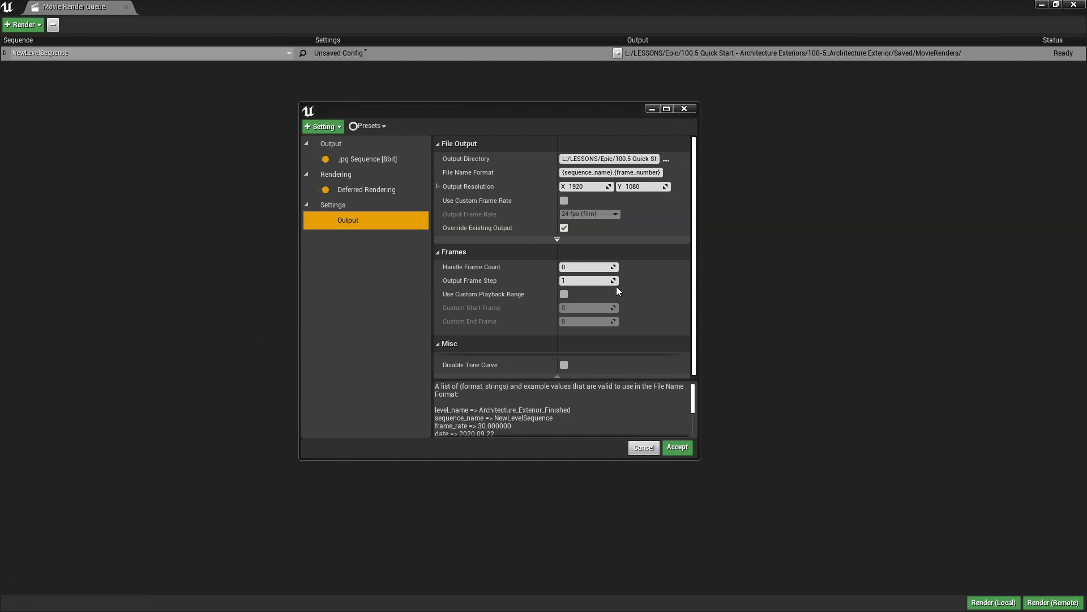
left_click(585, 185)
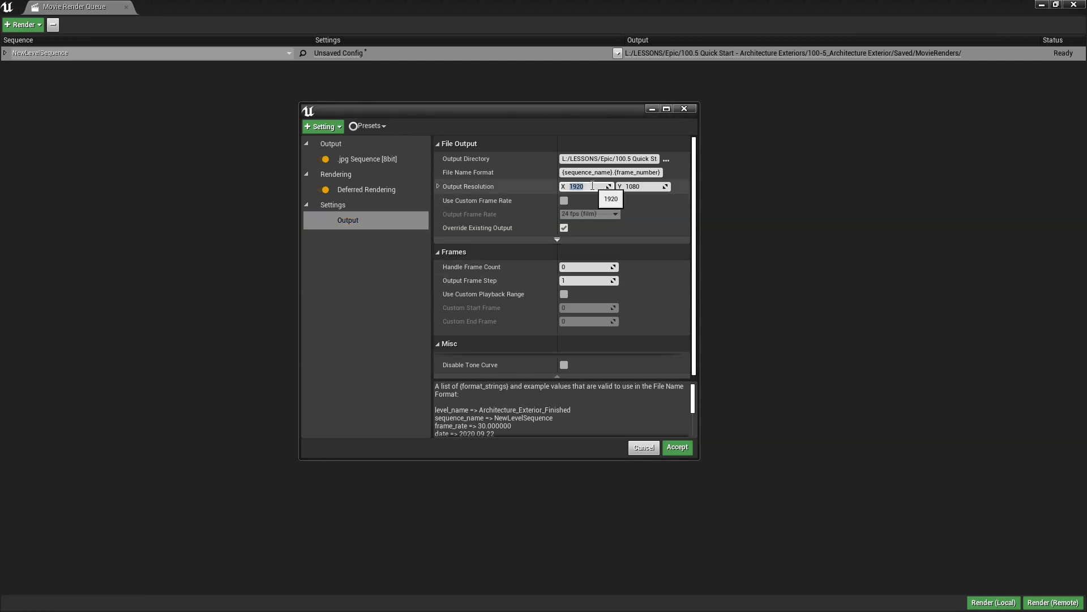
type("3840")
left_click(643, 185)
type("2160")
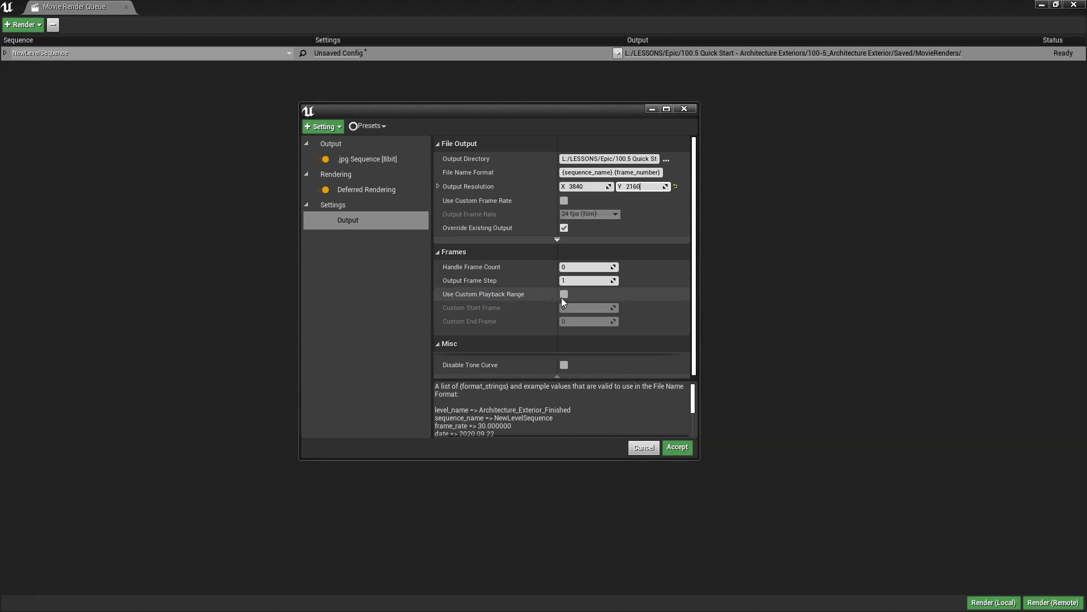
- Enable a custom playback range running from frame 10 to frame 11
left_click(563, 294)
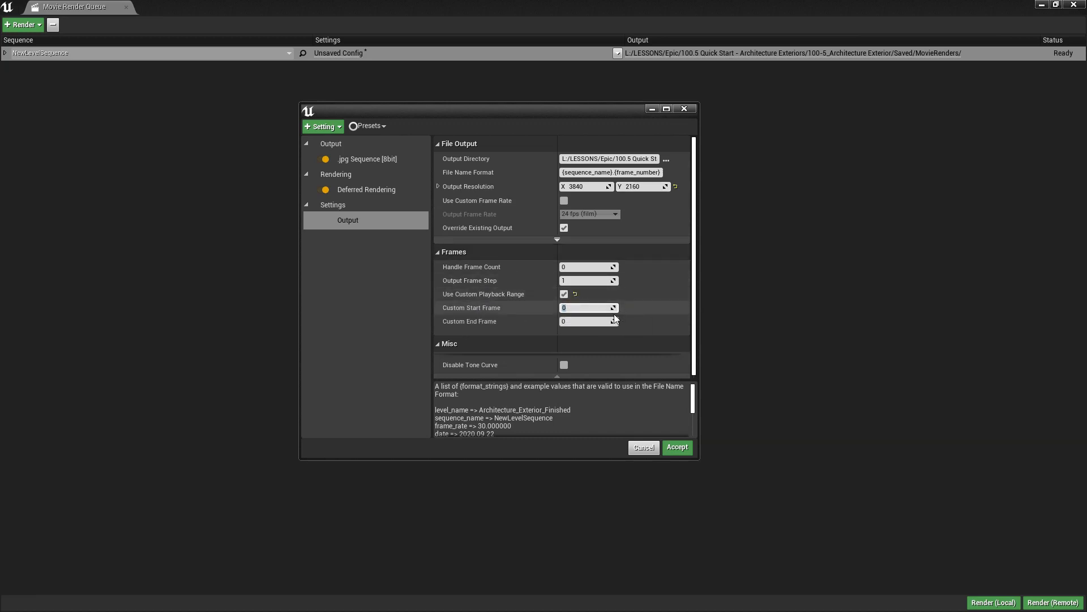
type("10")
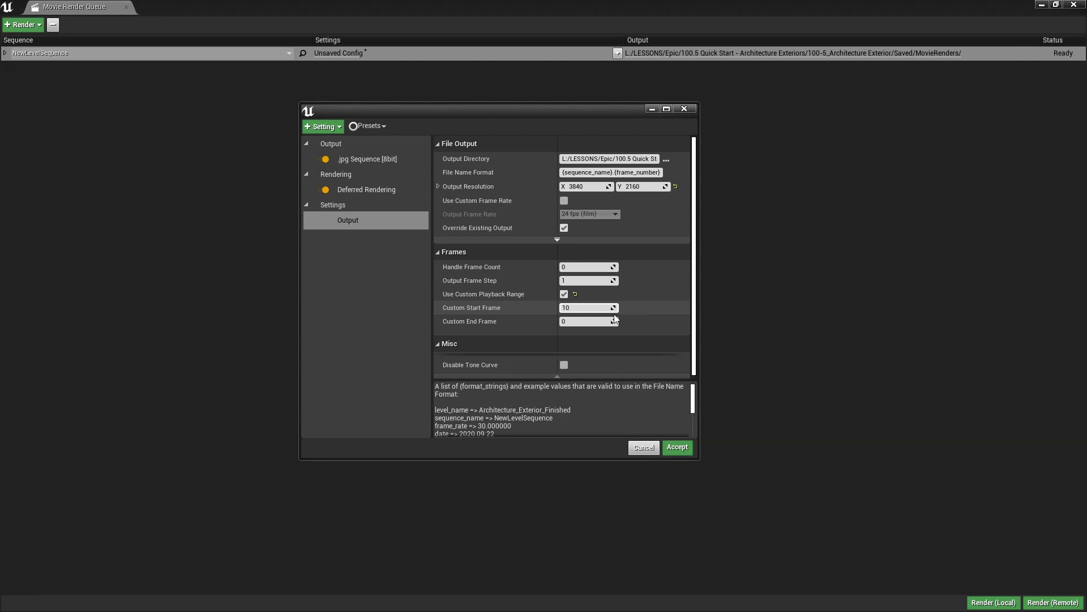
type("11")
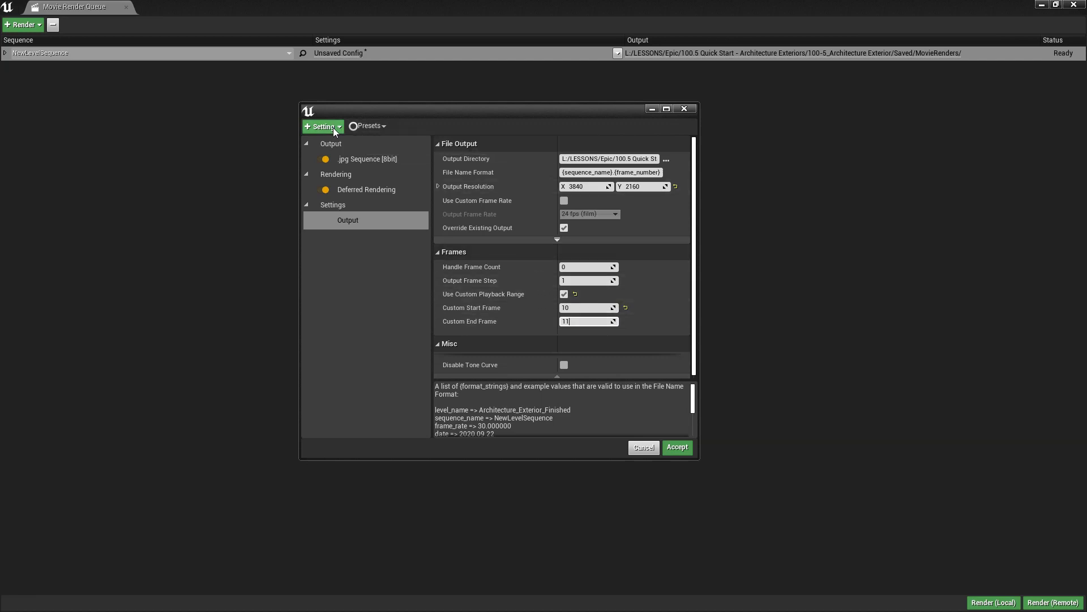
- Add an Anti-aliasing setting with Override Anti Aliasing on and a Temporal Sample Count of 16
left_click(323, 126)
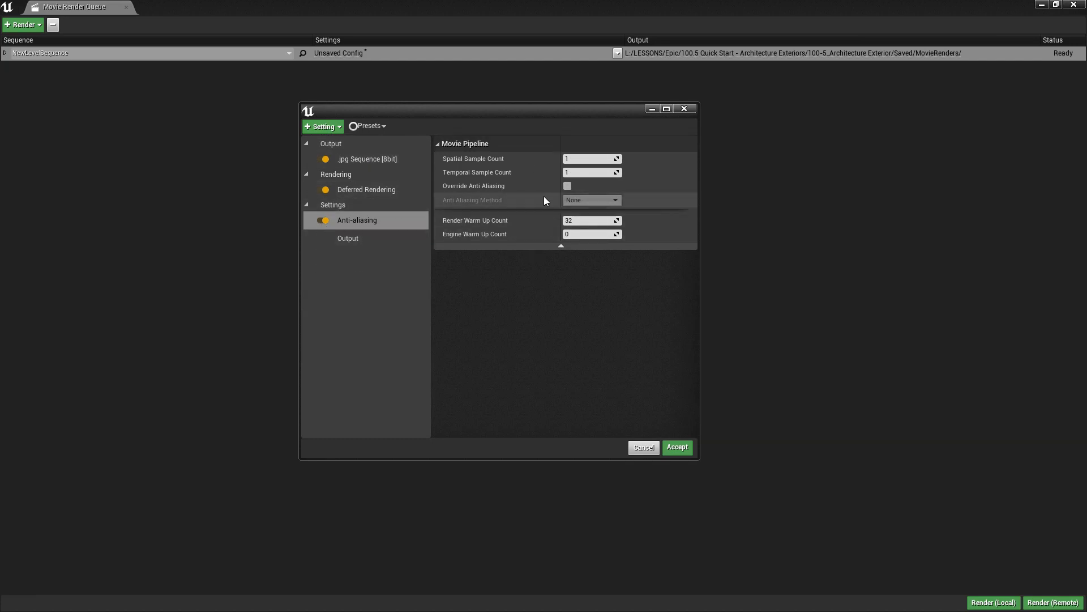
mouse_move(528, 204)
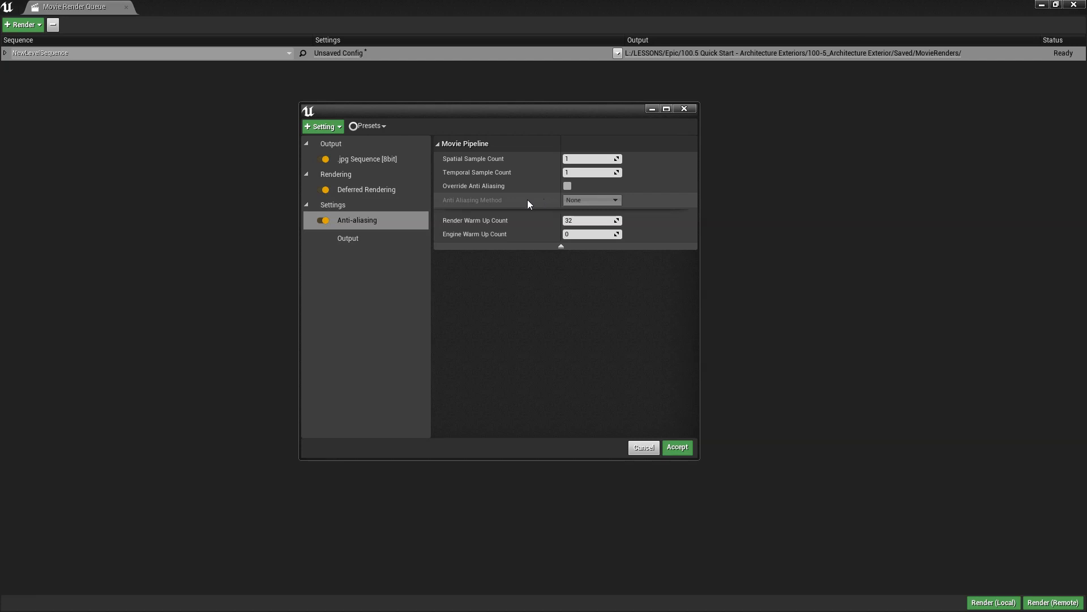
left_click(566, 184)
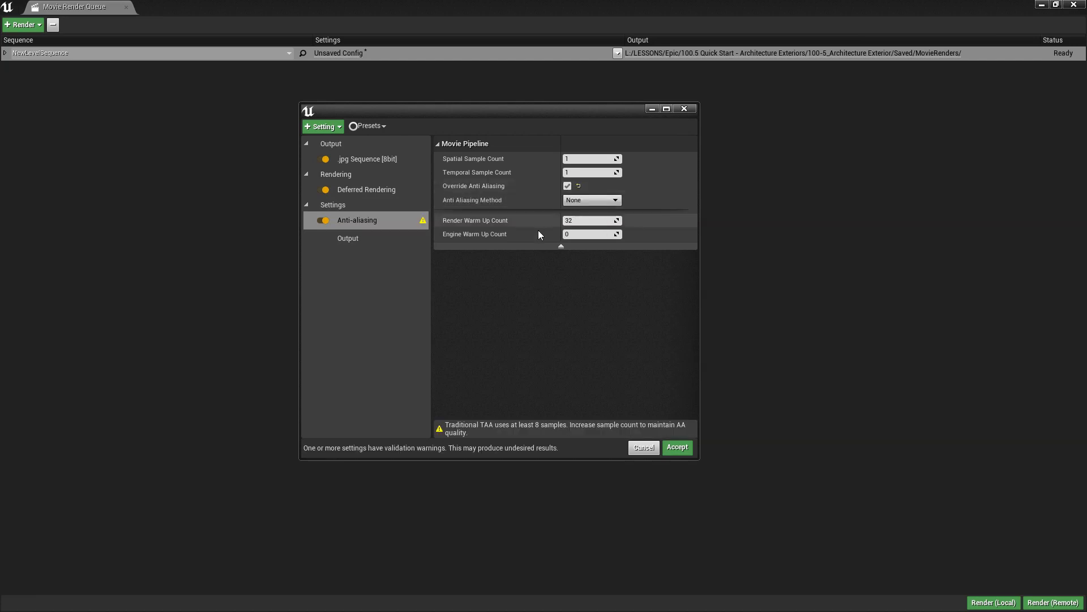
mouse_move(561, 450)
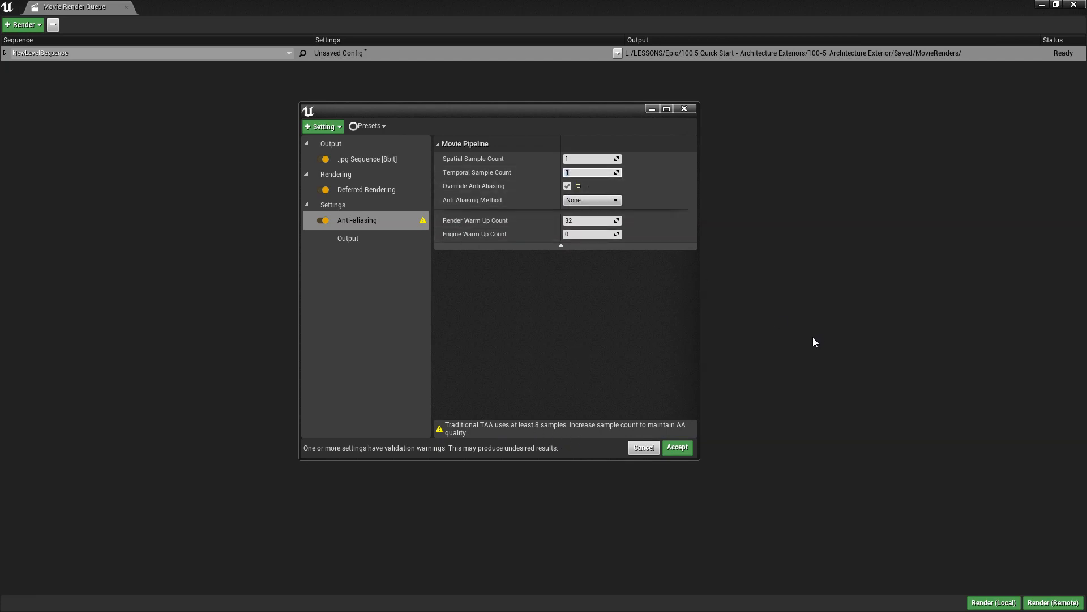
type("16")
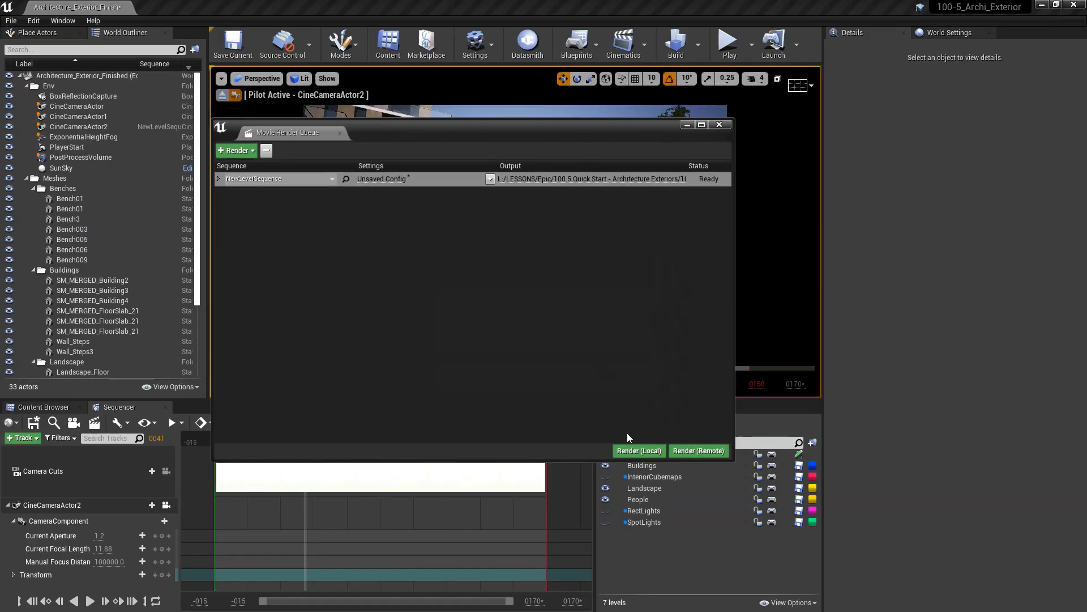
- Render the queued sequence locally to produce NewLevelSequence.0010.jpeg
left_click(638, 450)
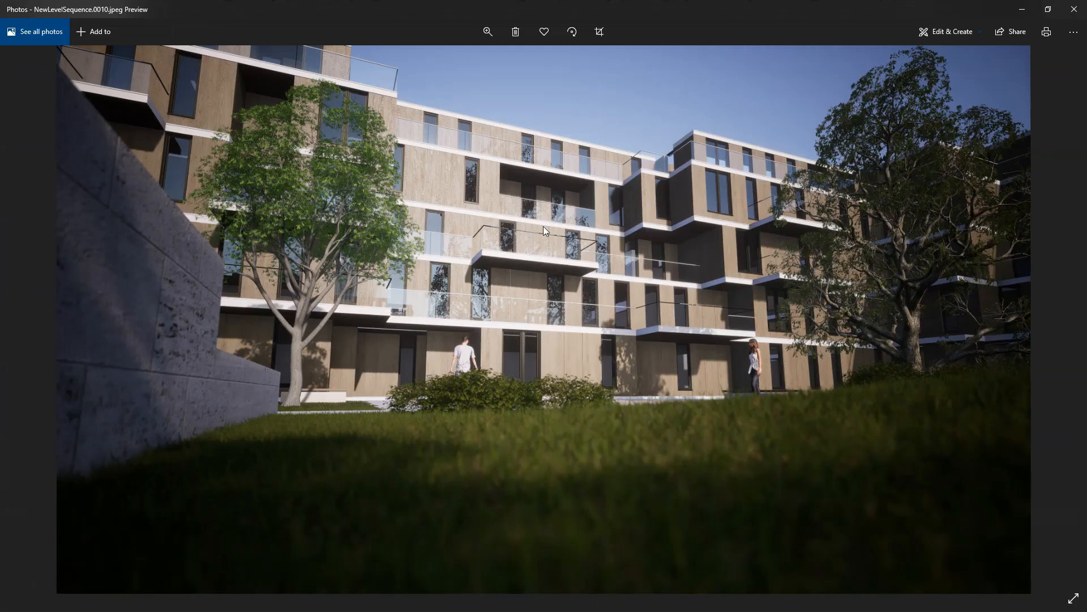
mouse_move(190, 107)
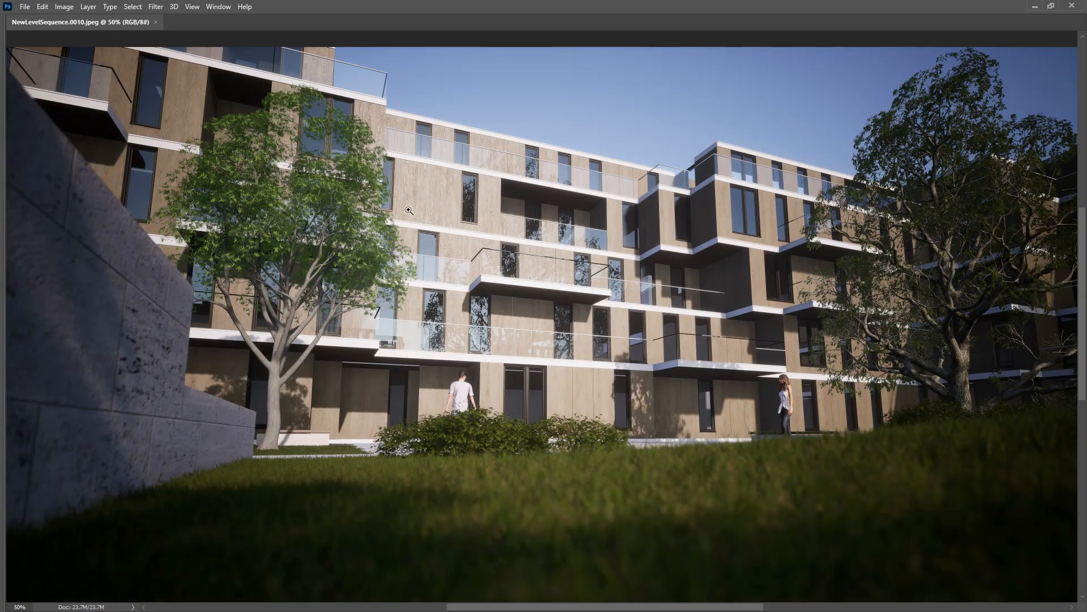
- Zoom the rendered still to 100% and pan up to examine the facade's upper floors
left_click(409, 211)
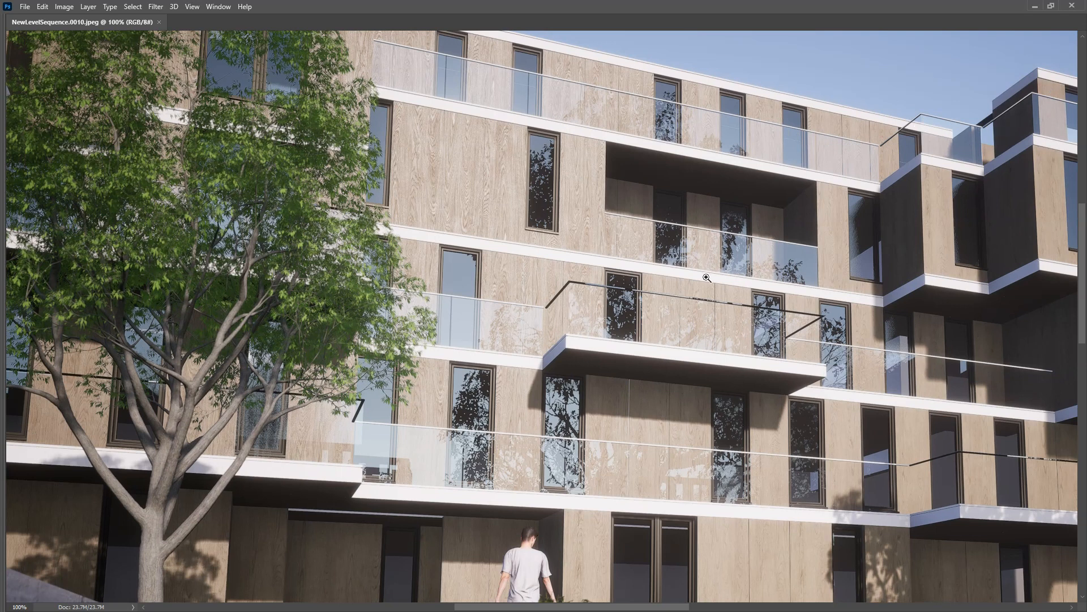
mouse_move(707, 314)
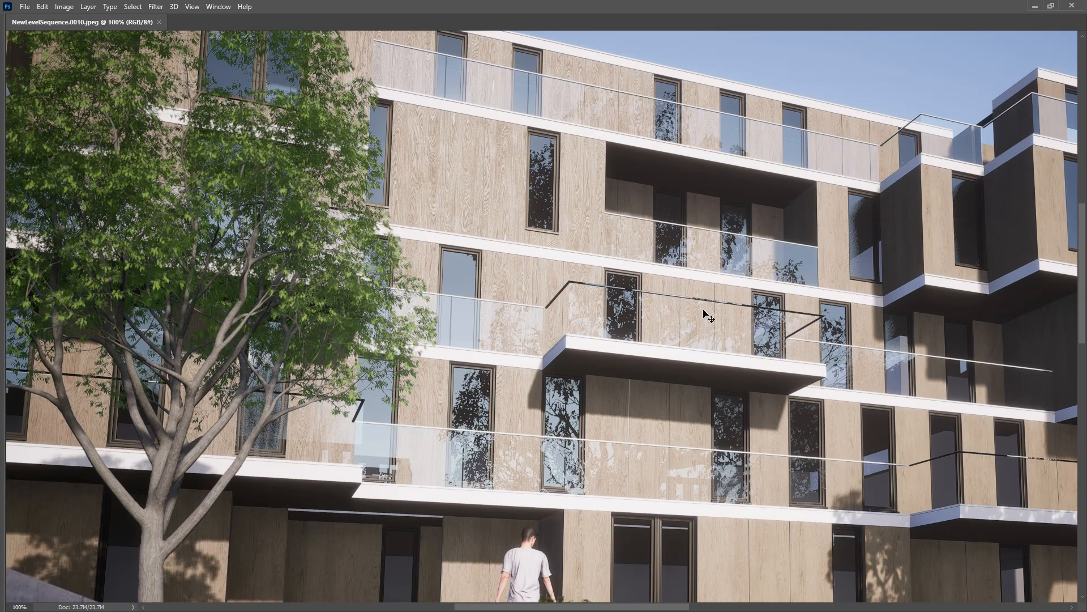
mouse_move(830, 372)
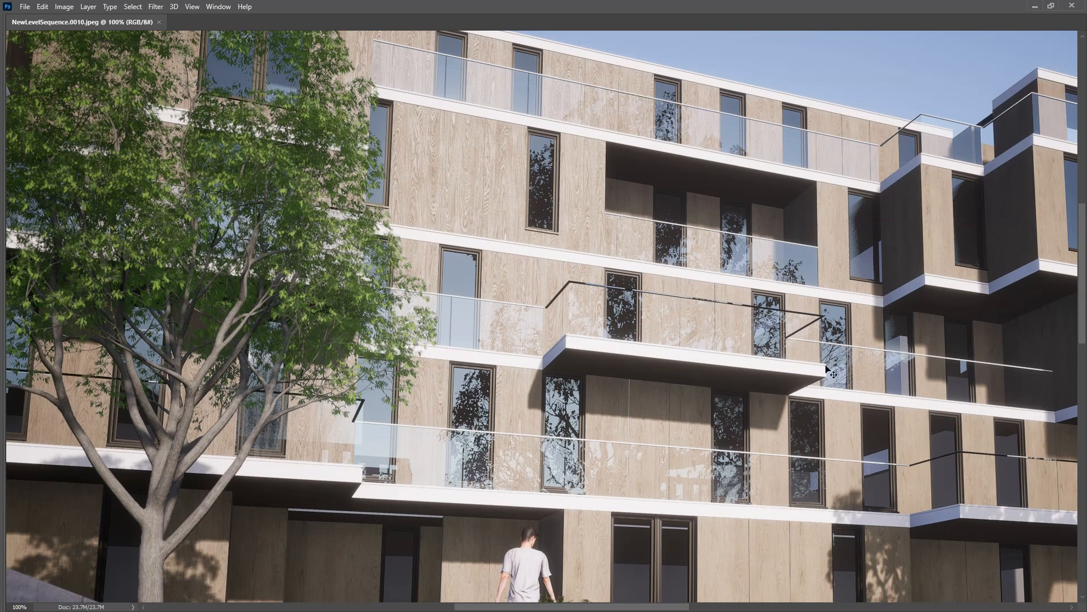
mouse_move(784, 402)
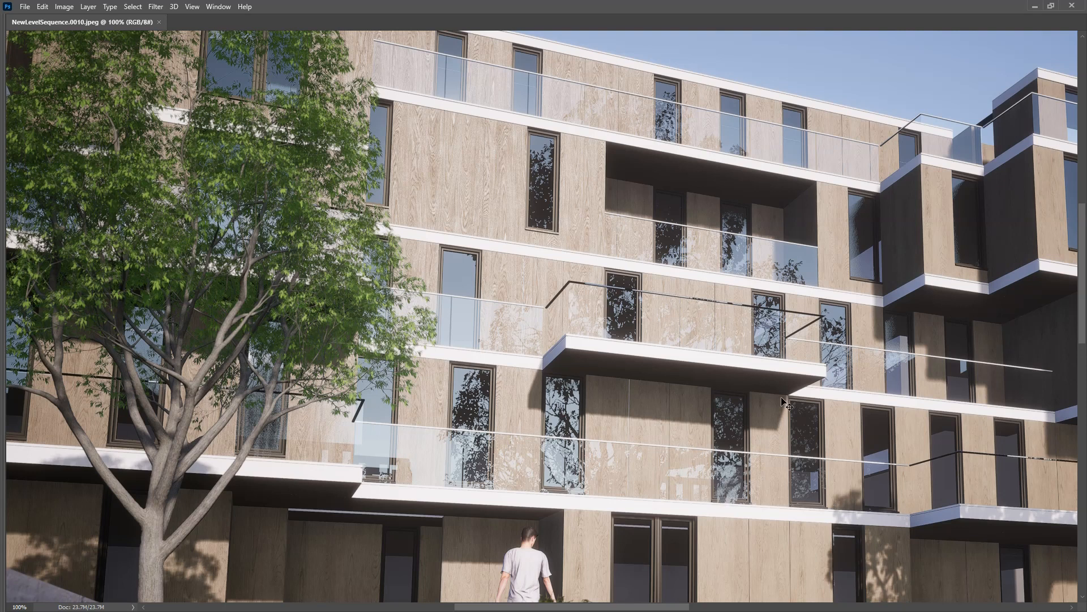
mouse_move(379, 427)
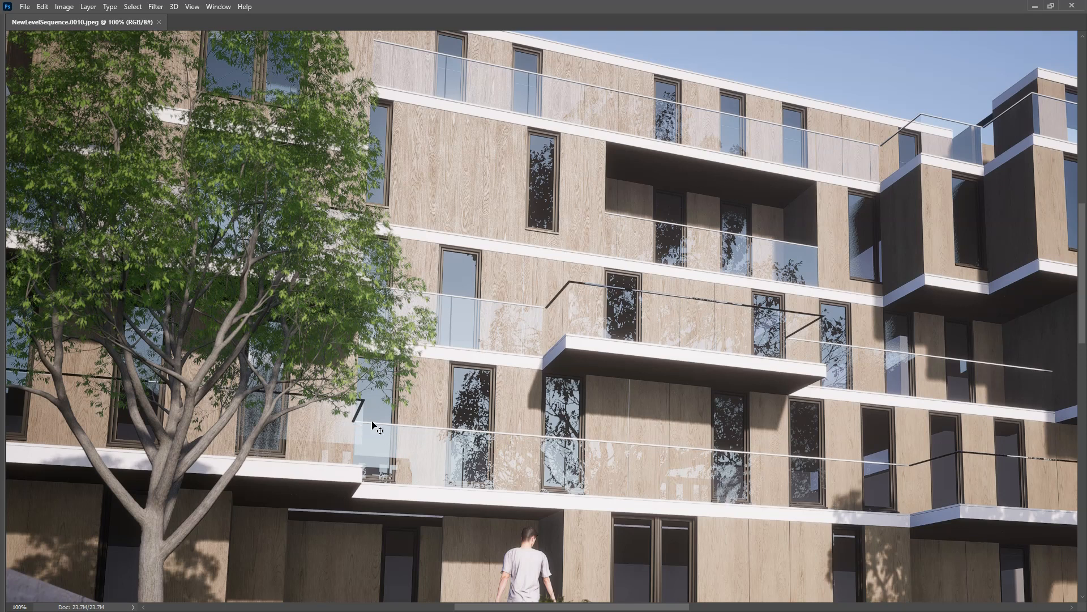
mouse_move(704, 455)
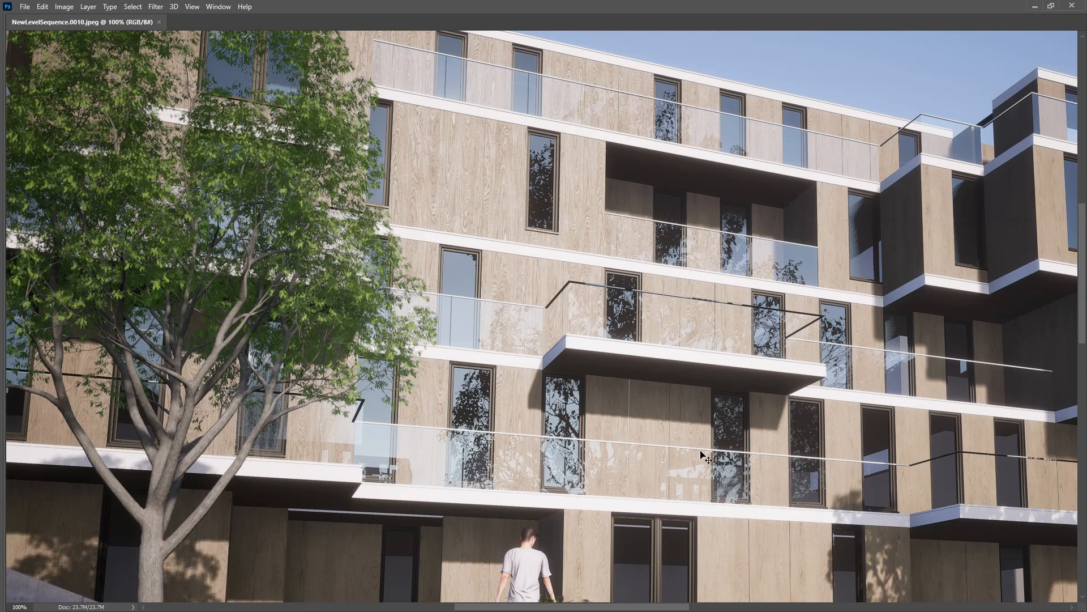
mouse_move(790, 525)
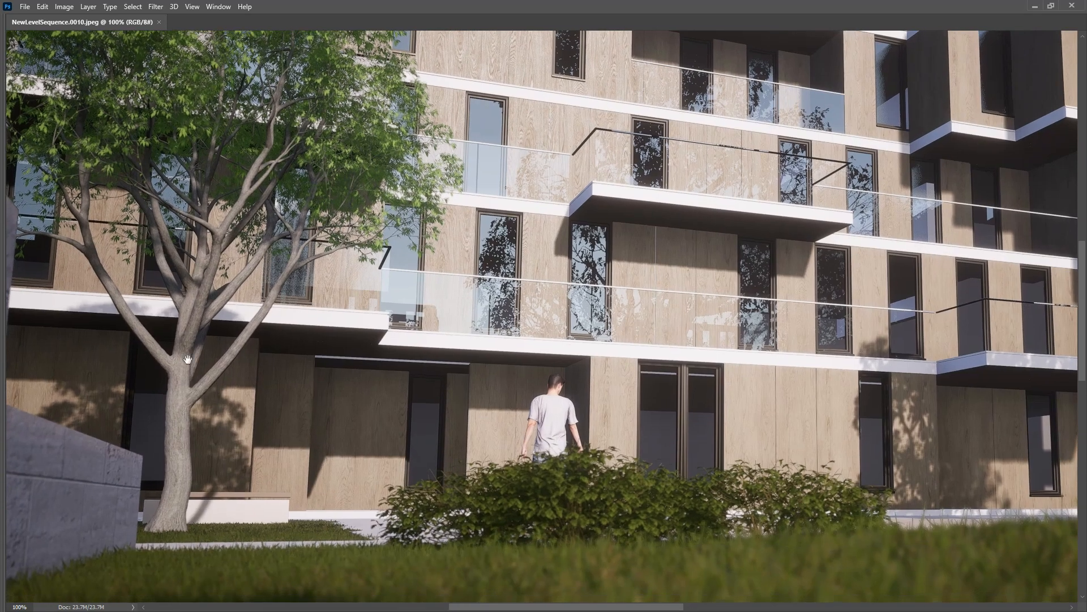
left_click_drag(187, 359, 526, 473)
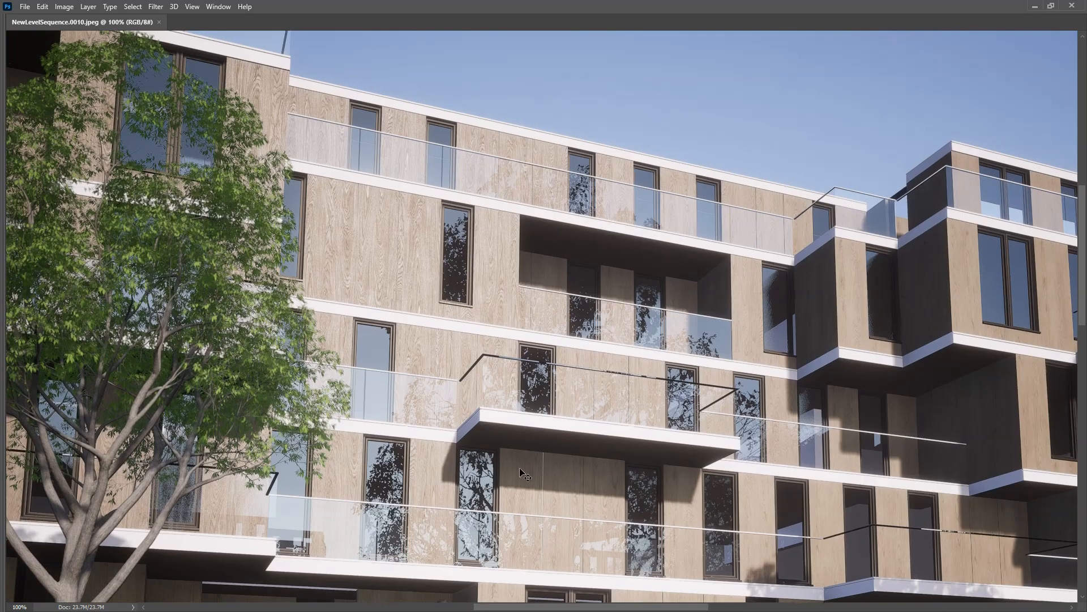
mouse_move(688, 360)
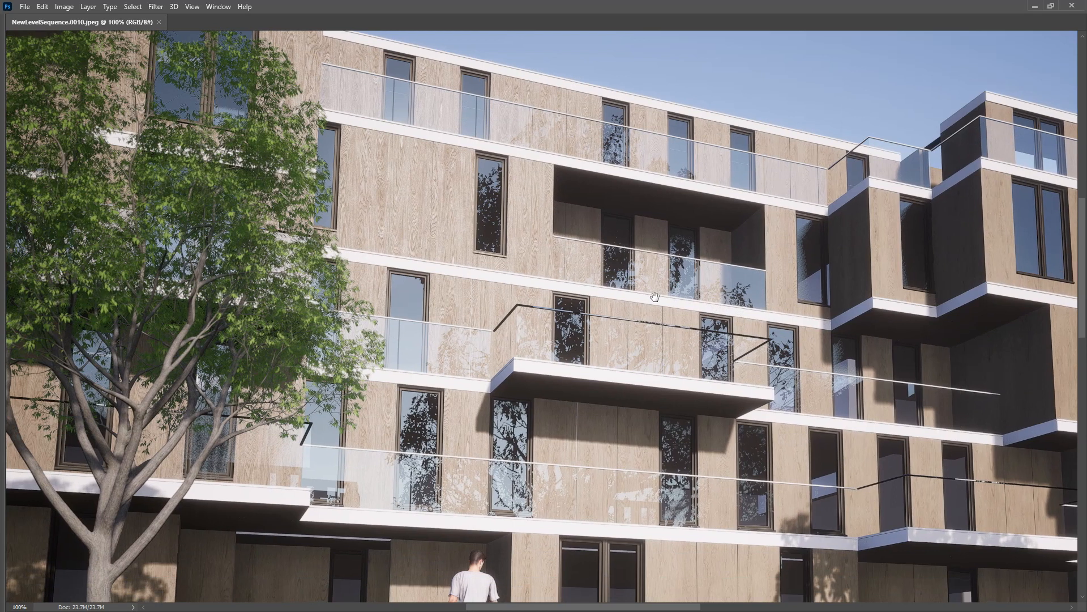
mouse_move(565, 216)
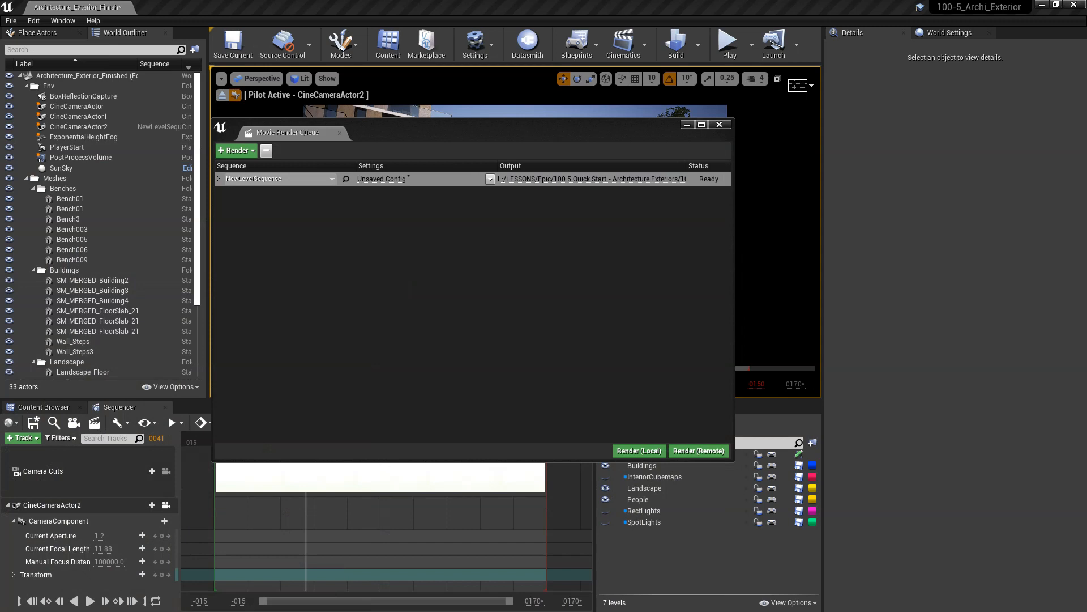
mouse_move(342, 505)
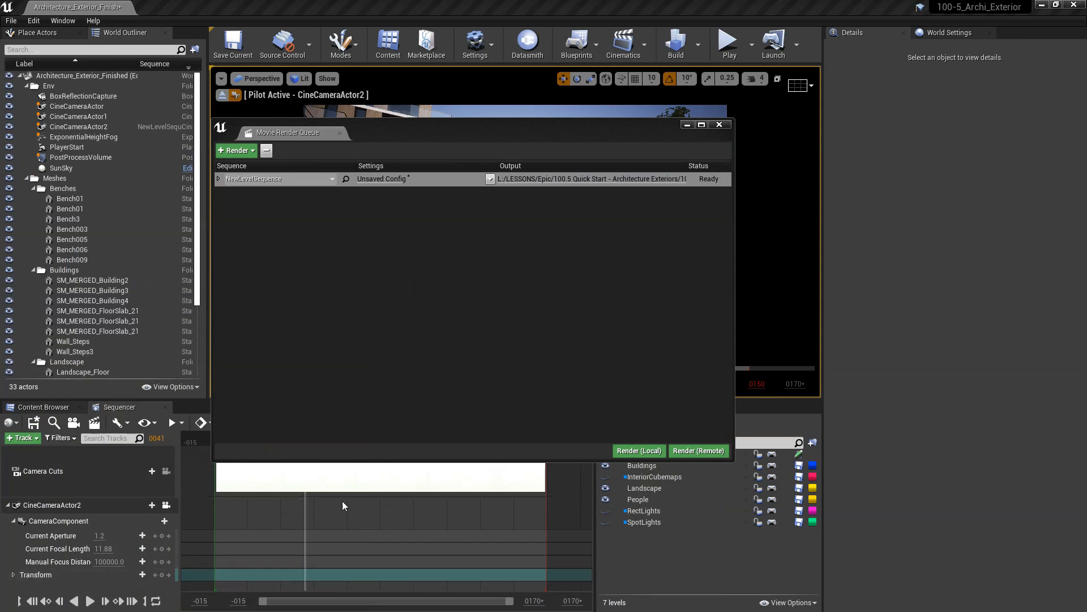